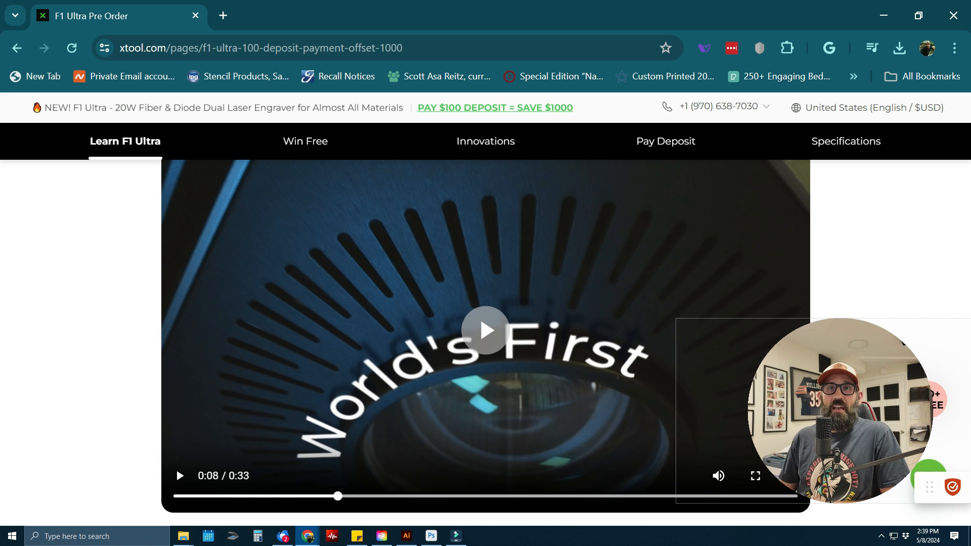
# - Resume the F1 Ultra promo video from the World's First scene through to Auto Streamline at 0:18
pyautogui.click(485, 330)
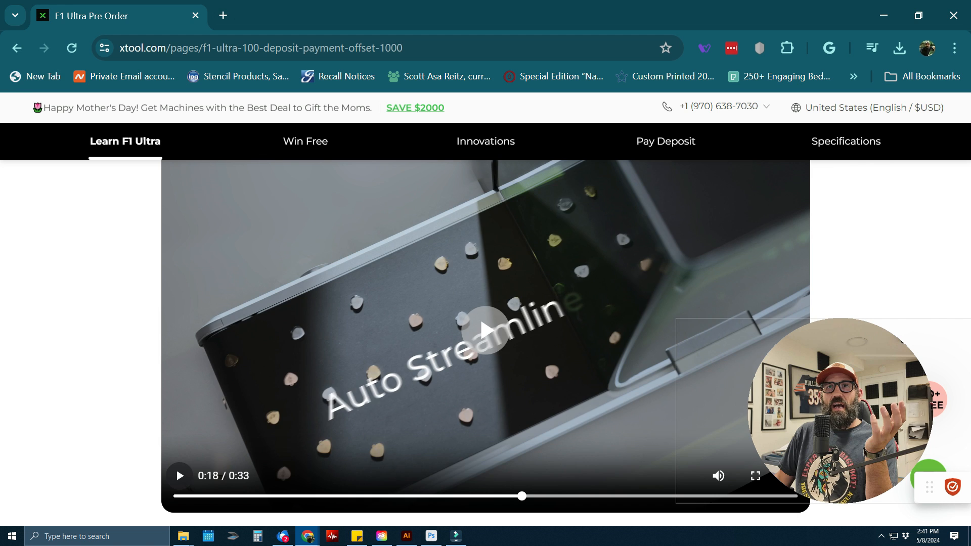
# - Resume the promo video, pause on the engraved tumbler scene, then continue to the vase
pyautogui.click(484, 330)
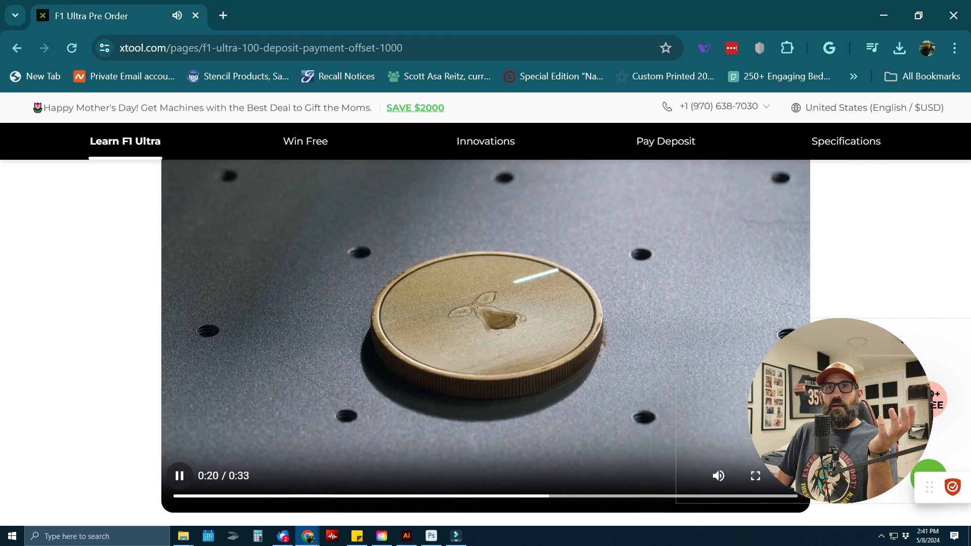
pyautogui.click(178, 476)
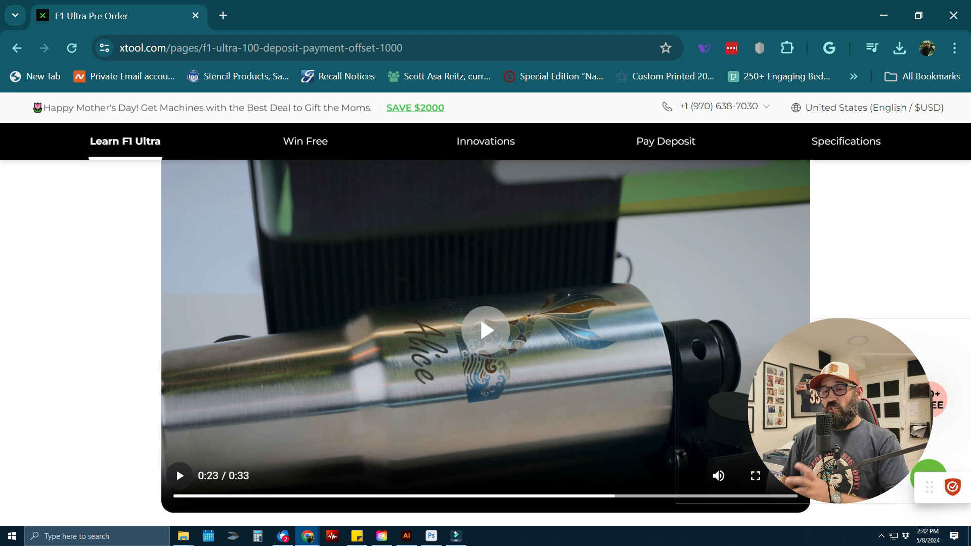
pyautogui.click(485, 329)
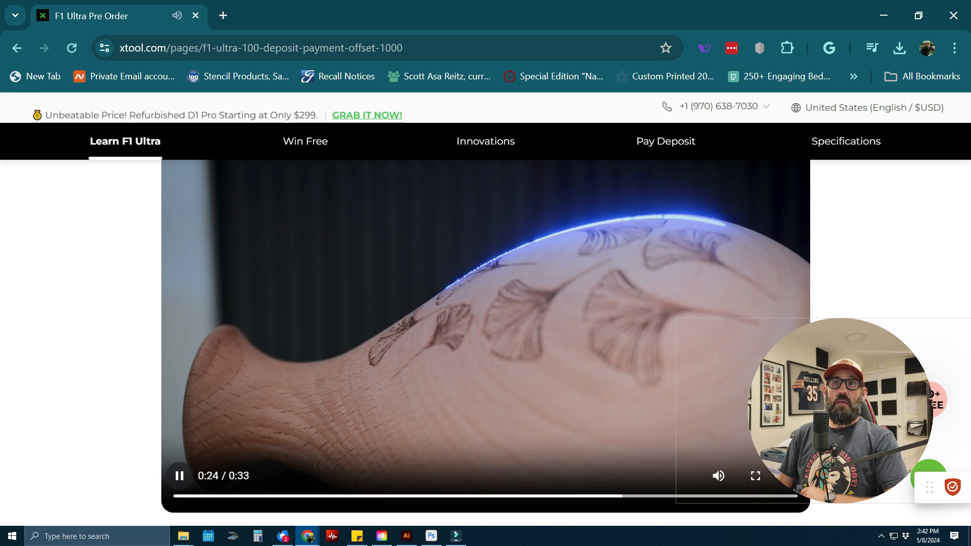